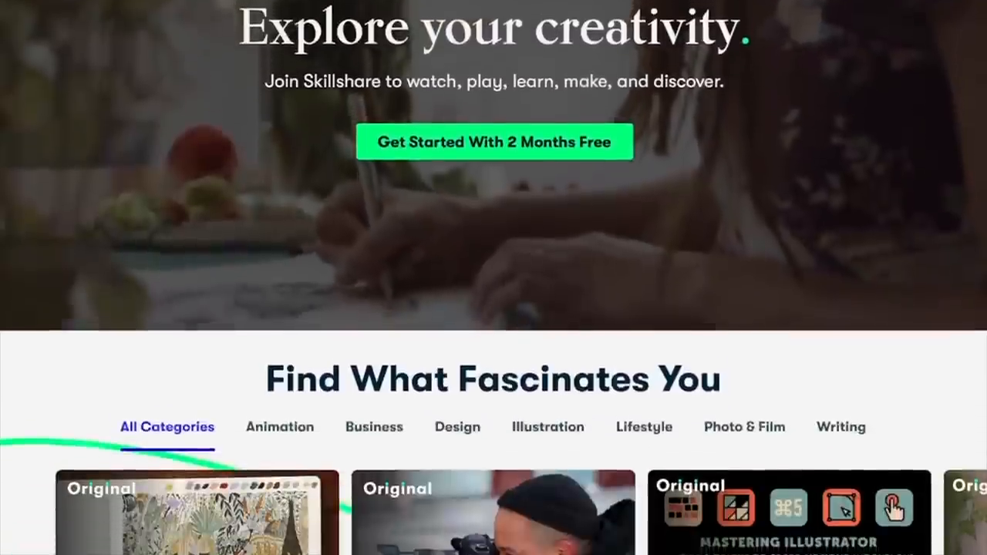
# Open the Botanical Illustration watercolor and gouache class and view its student reviews
pyautogui.scroll(-3)
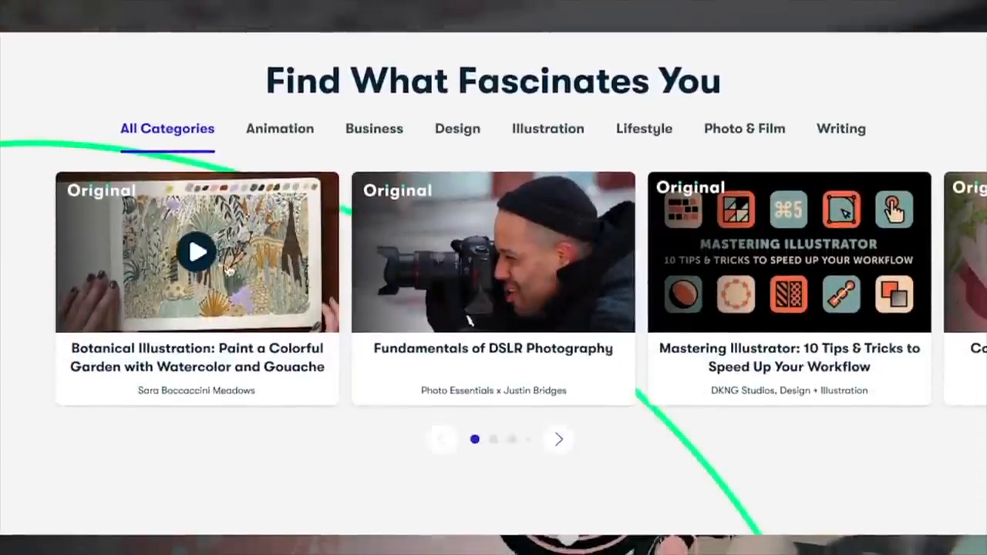
pyautogui.click(196, 250)
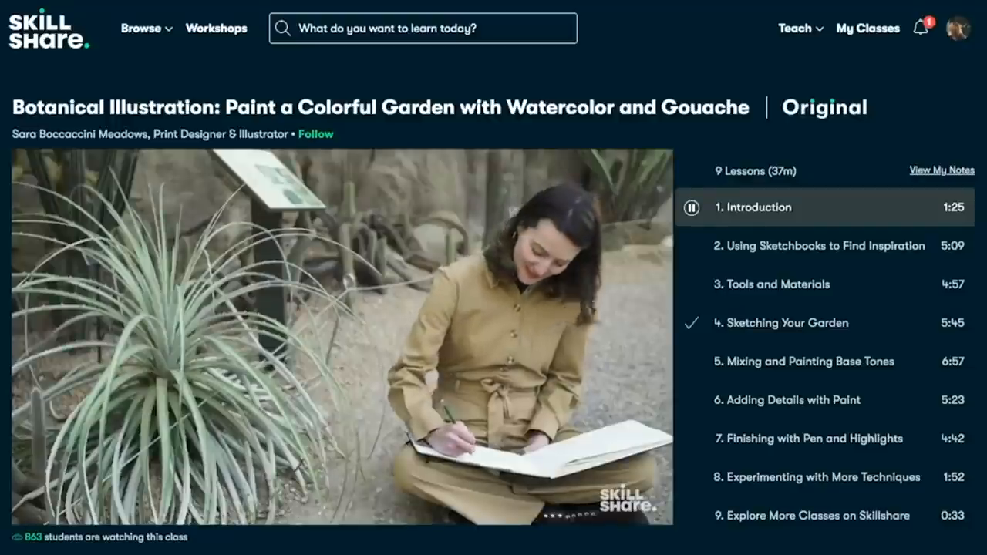
pyautogui.scroll(-3)
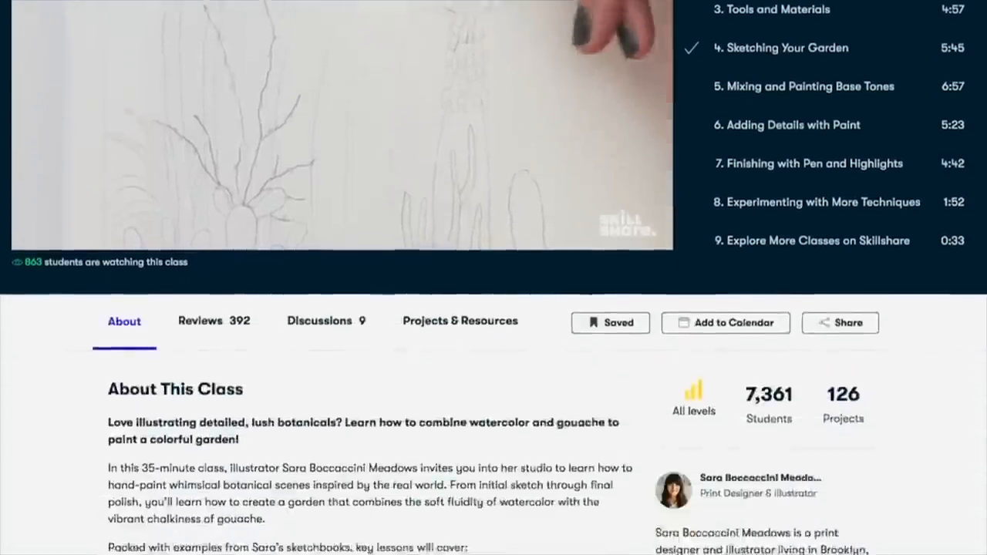
pyautogui.click(200, 321)
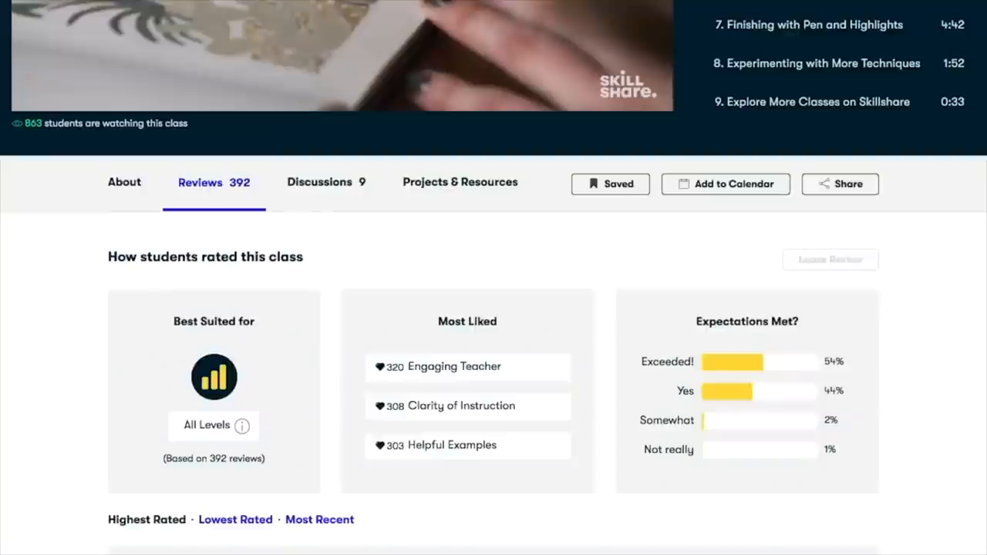
# Browse the class discussions, then the project description and student projects
pyautogui.click(318, 182)
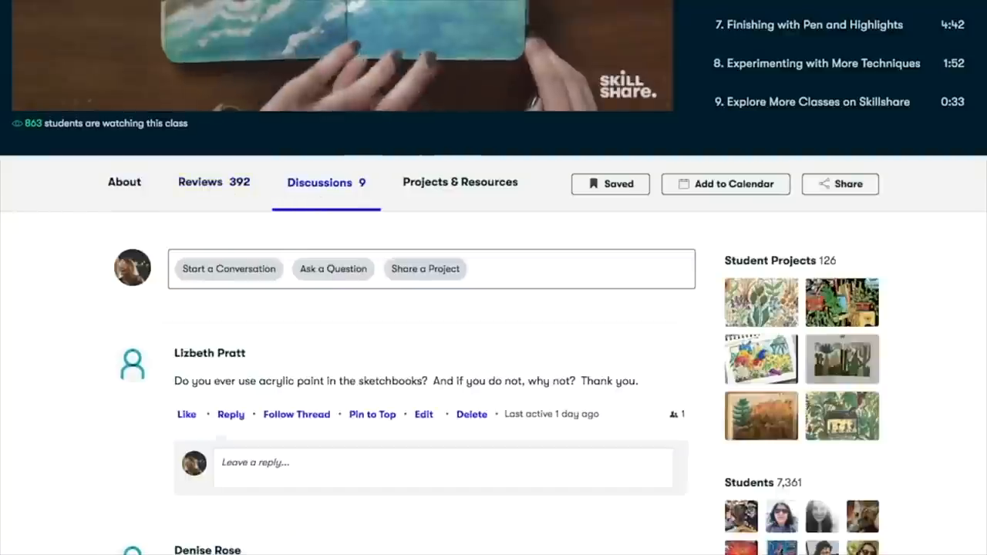
pyautogui.click(459, 182)
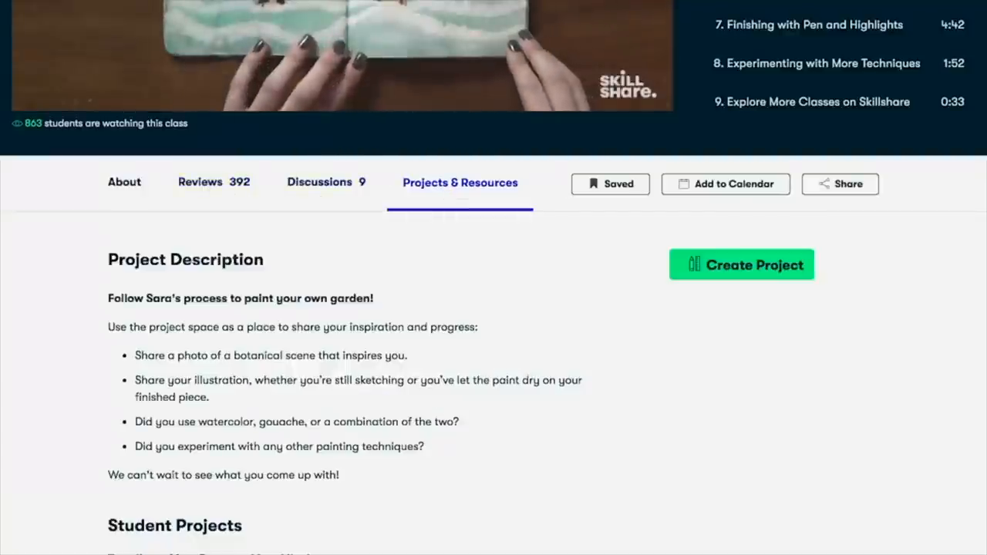
pyautogui.scroll(-3)
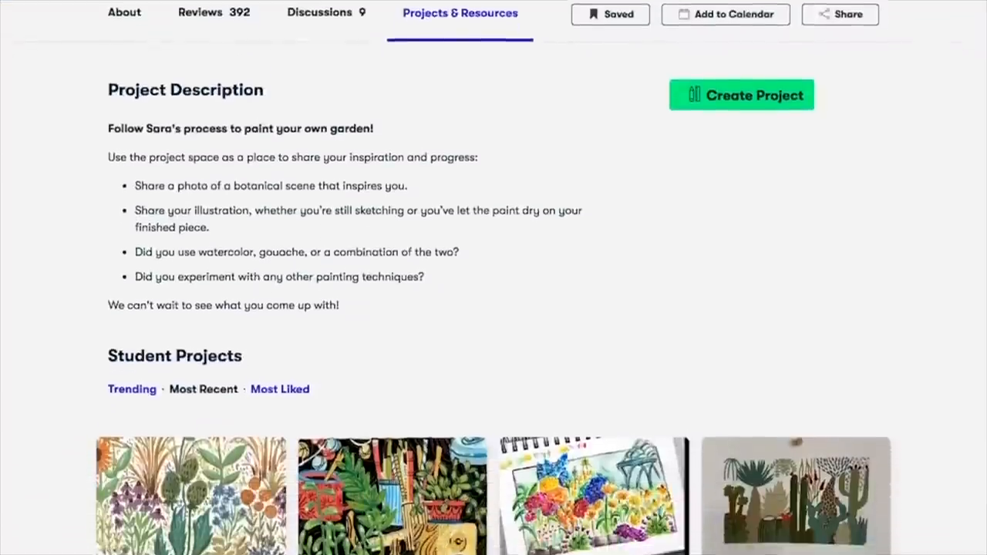
pyautogui.scroll(-3)
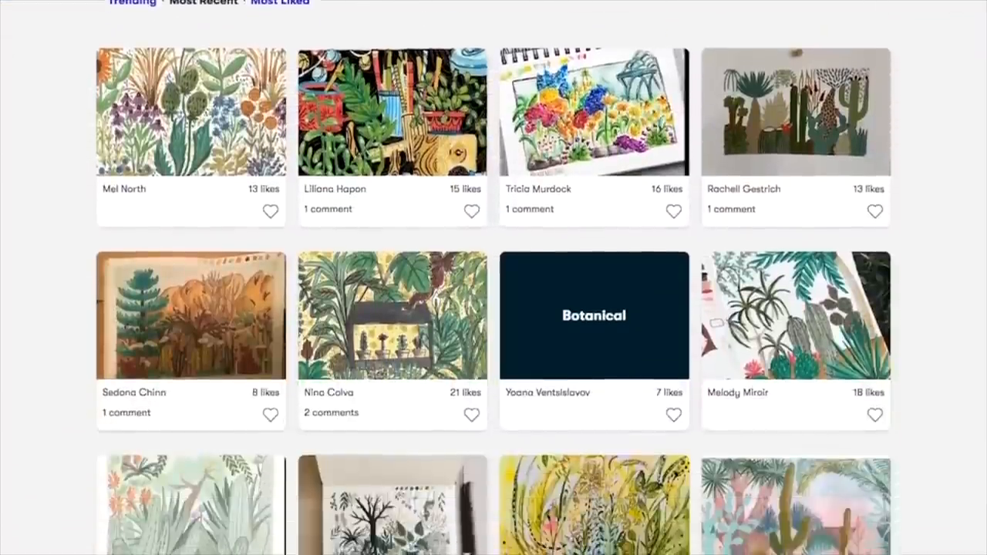
pyautogui.scroll(-3)
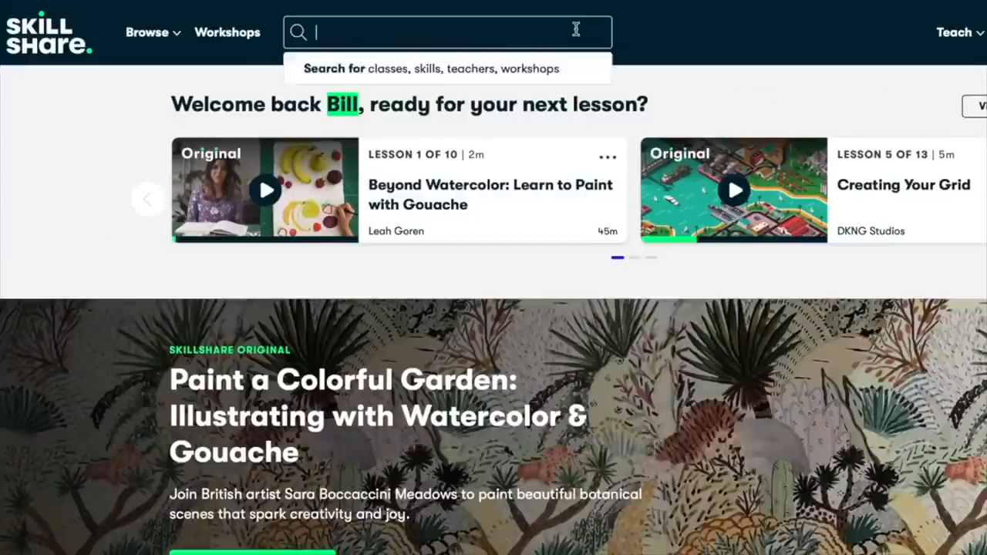
# Search Skillshare for 'Logo Design' (727 results) and open the first class result
pyautogui.write('Logo Design')
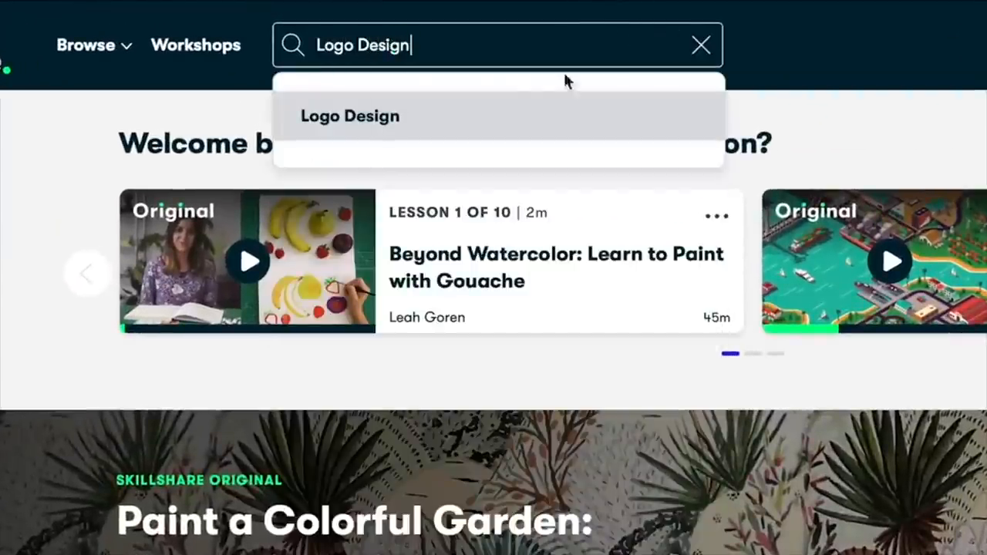
pyautogui.click(349, 115)
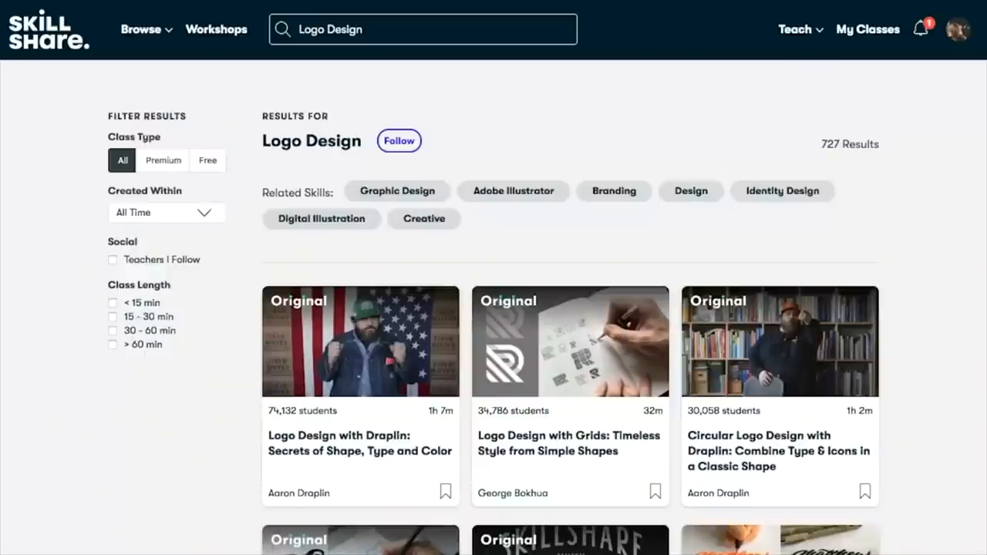
pyautogui.moveTo(331, 453)
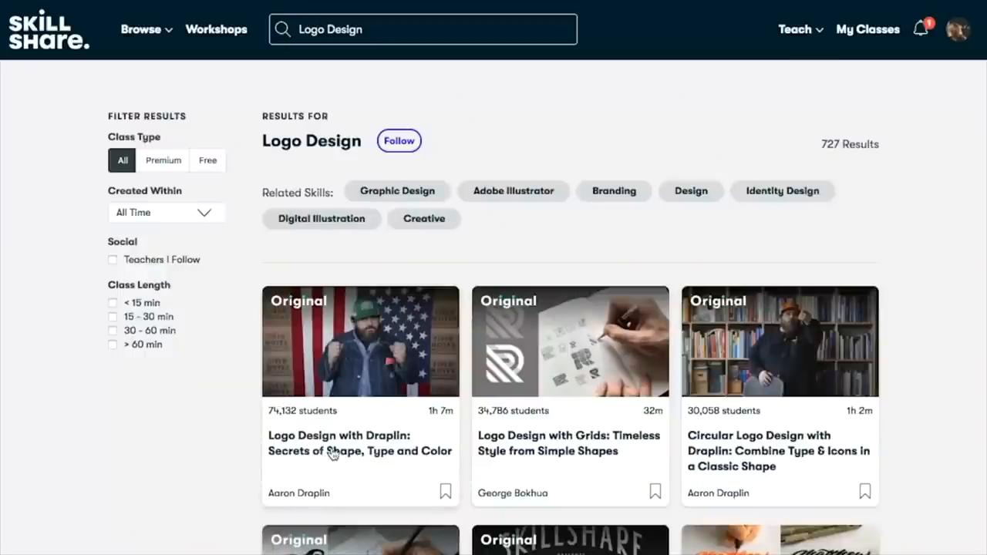
pyautogui.click(359, 341)
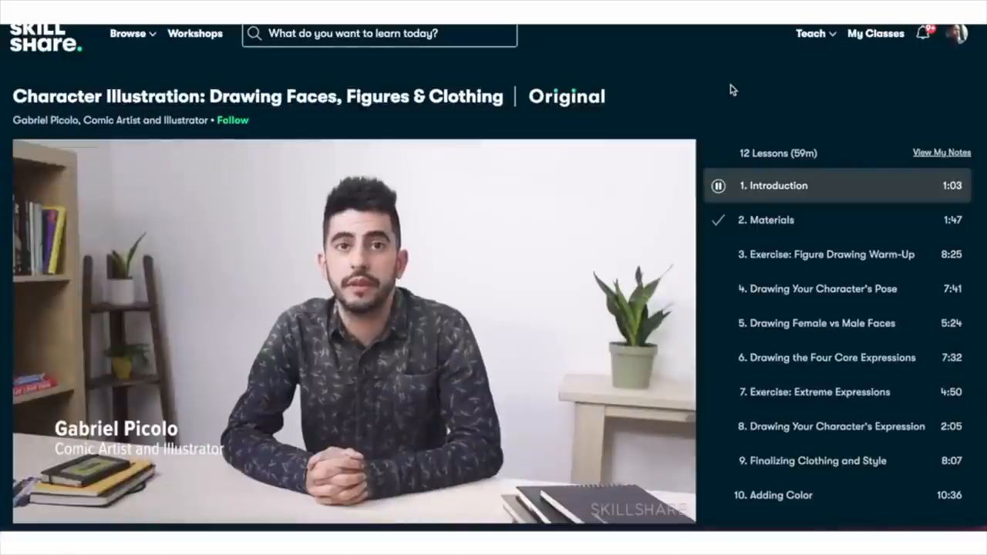
# Bring the character illustration class's Projects & Resources section into view
pyautogui.scroll(-3)
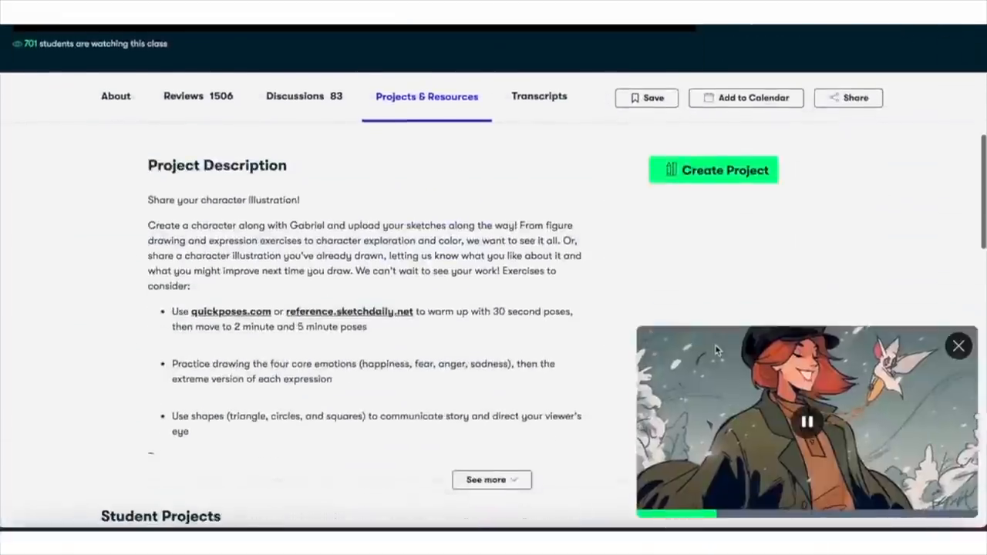
pyautogui.scroll(-3)
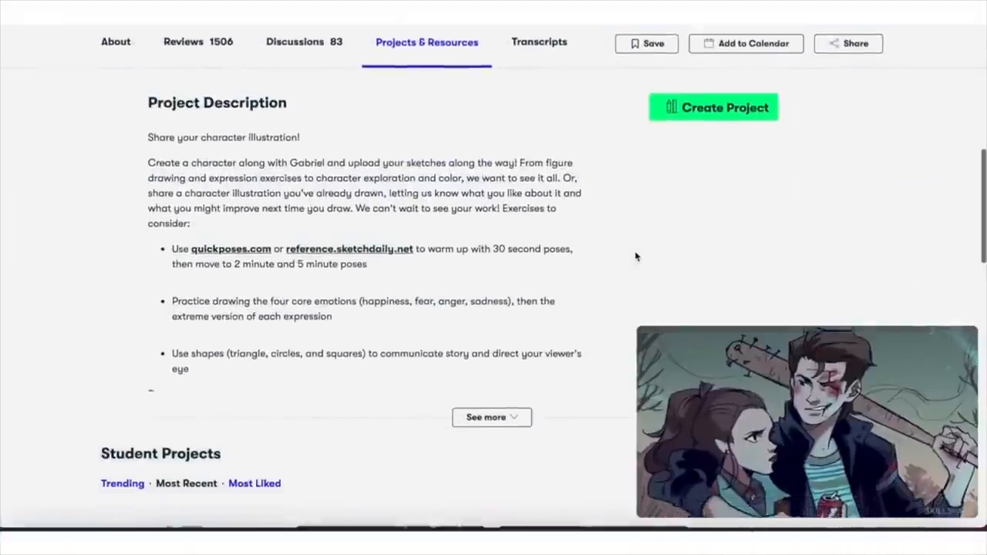
pyautogui.click(182, 74)
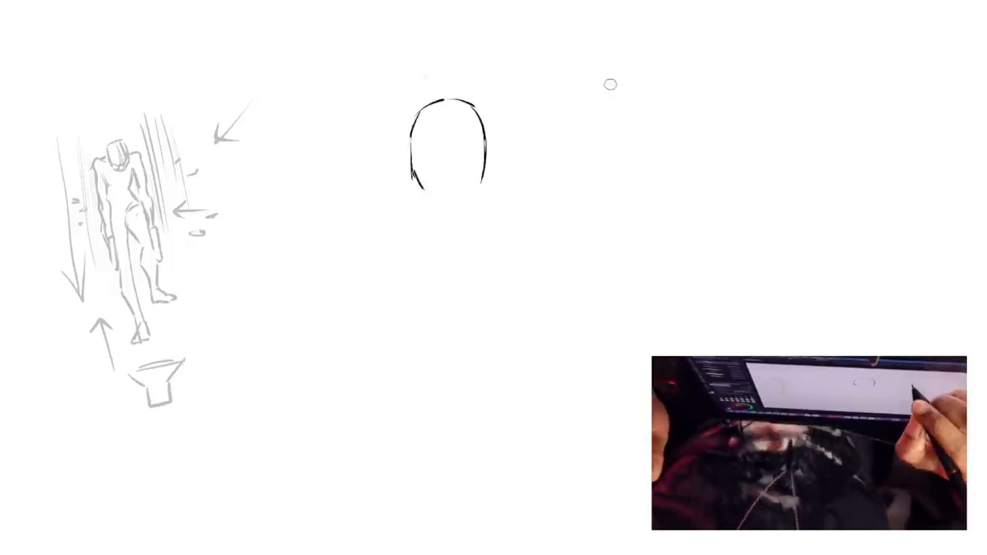
# Draw the character's head outline near the top centre of the canvas
pyautogui.moveTo(629, 85); pyautogui.dragTo(629, 154)
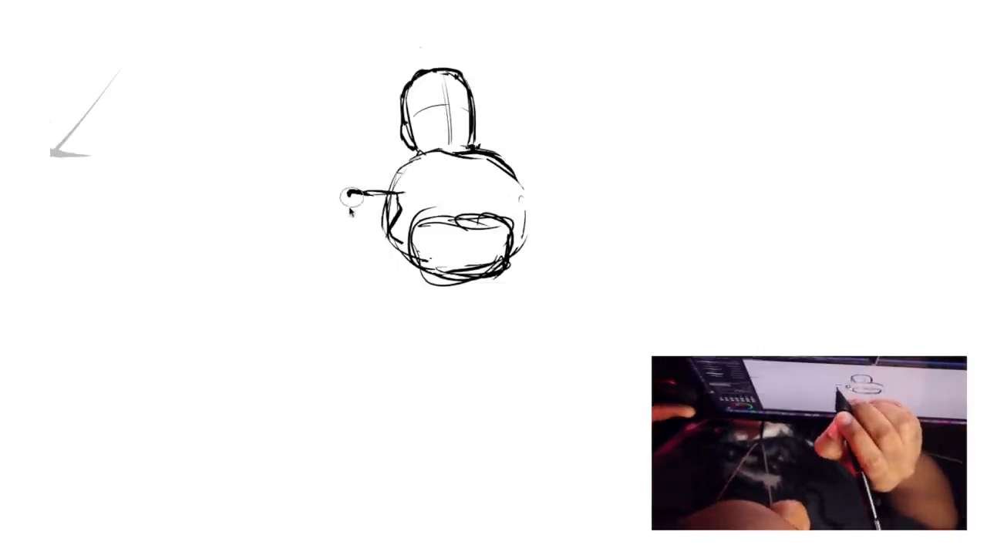
# Block in a boxy arm left of the torso, then rework it into a shoulder curve
pyautogui.moveTo(352, 193); pyautogui.dragTo(370, 262)
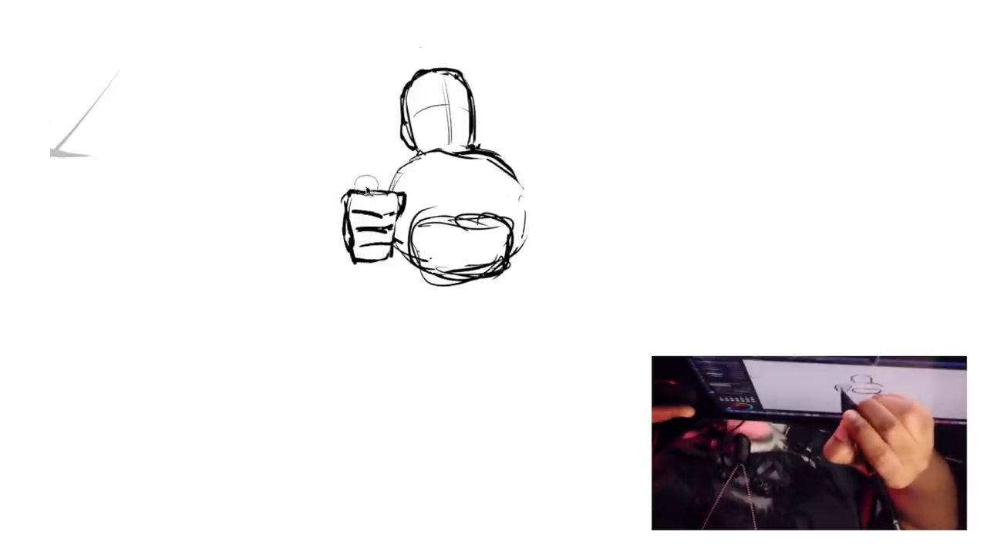
pyautogui.moveTo(363, 177); pyautogui.dragTo(401, 166)
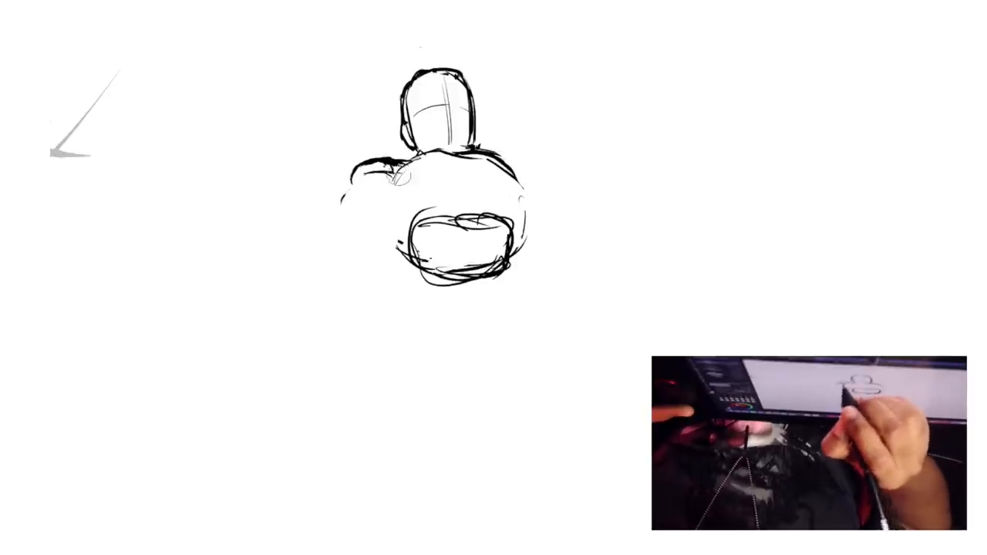
pyautogui.moveTo(398, 167); pyautogui.dragTo(363, 247)
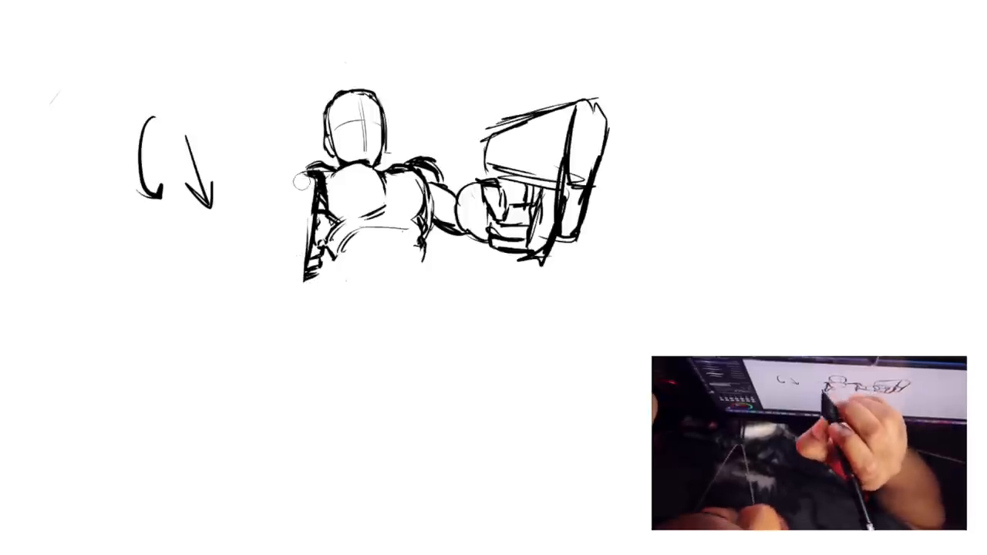
# Sketch the boxy gun shapes held out beside the torso
pyautogui.moveTo(275, 167); pyautogui.dragTo(262, 293)
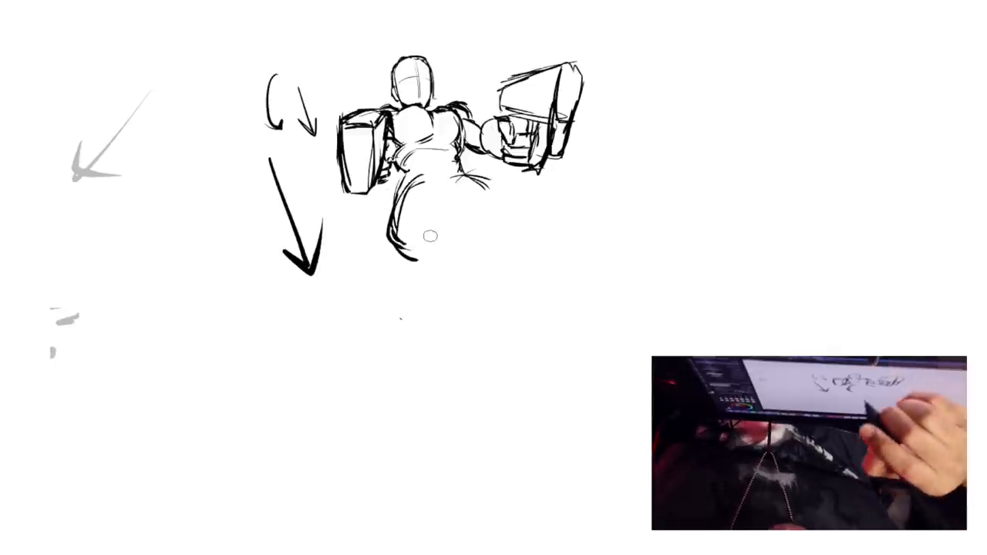
pyautogui.moveTo(432, 358)
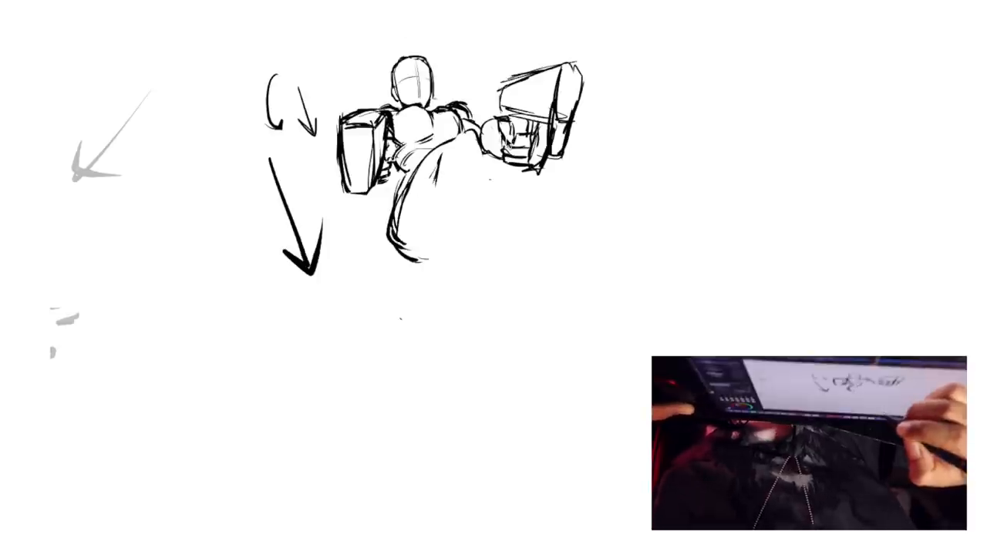
# Start the raised leg contour curving below the torso
pyautogui.moveTo(432, 162); pyautogui.dragTo(478, 185)
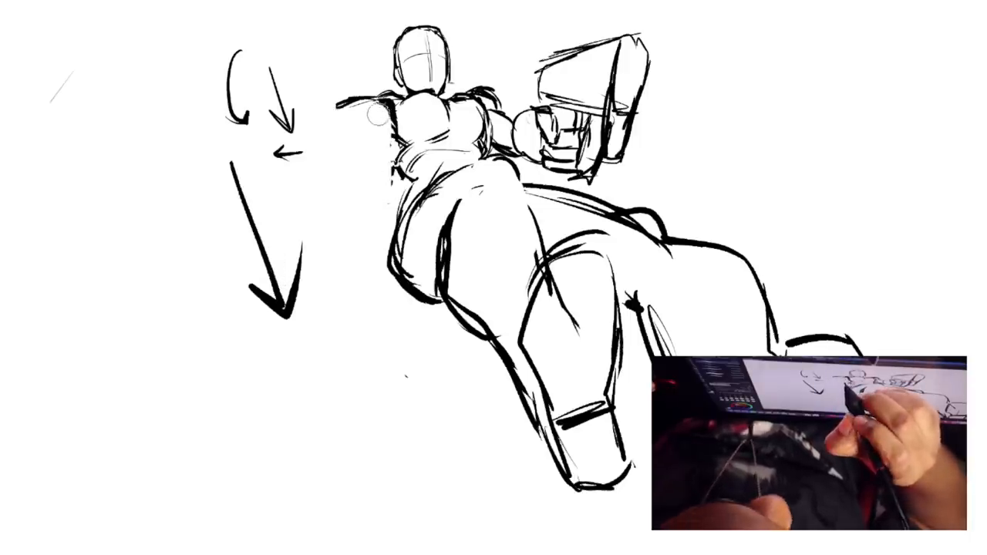
# Darken the gun block at the figure's left shoulder
pyautogui.moveTo(339, 100); pyautogui.dragTo(386, 185)
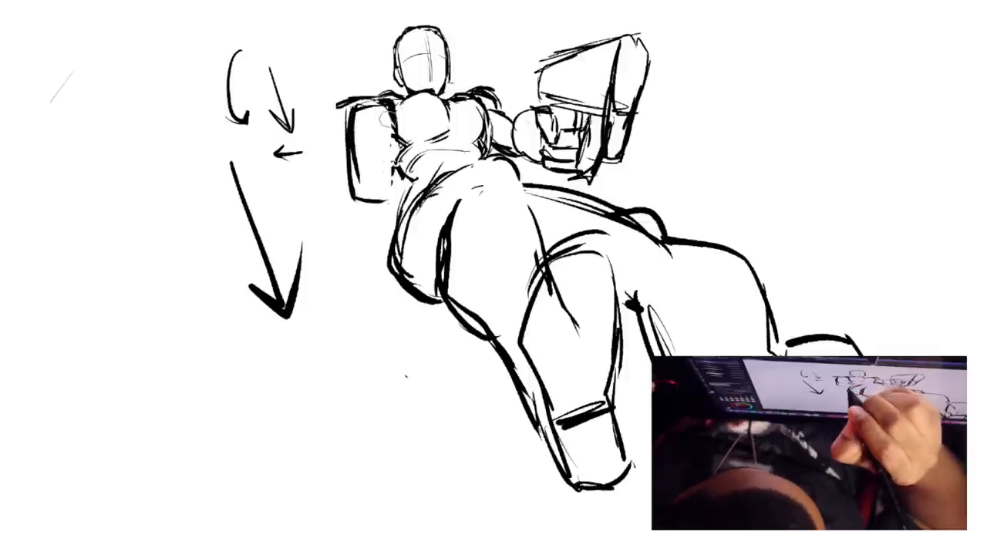